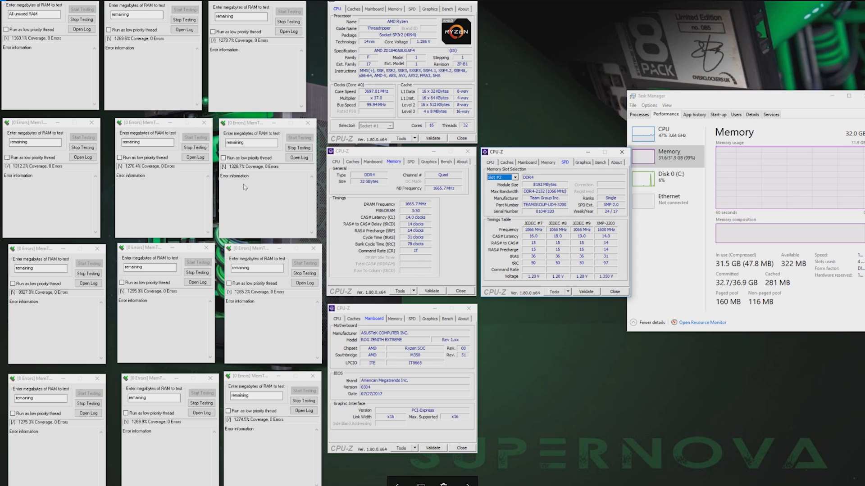
mouse_move(266, 309)
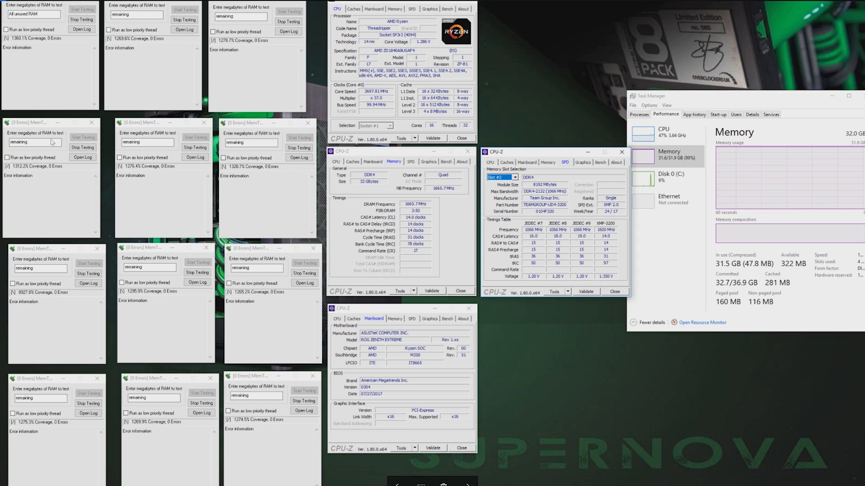
mouse_move(484, 216)
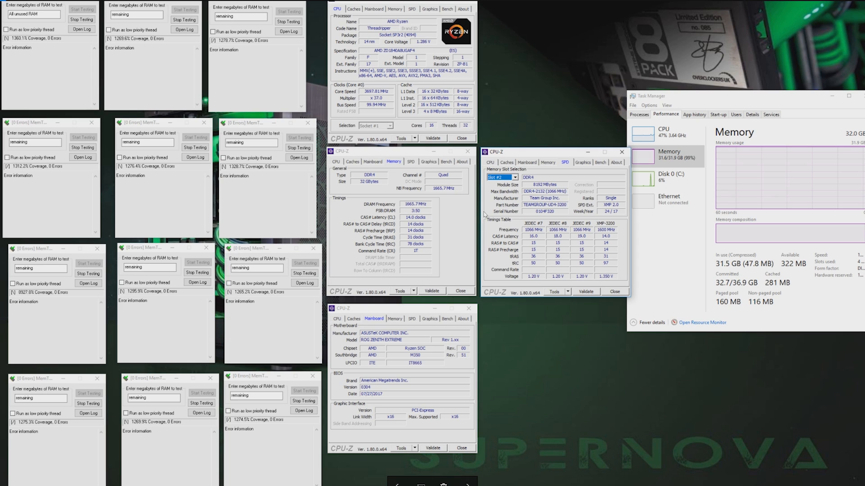
mouse_move(494, 212)
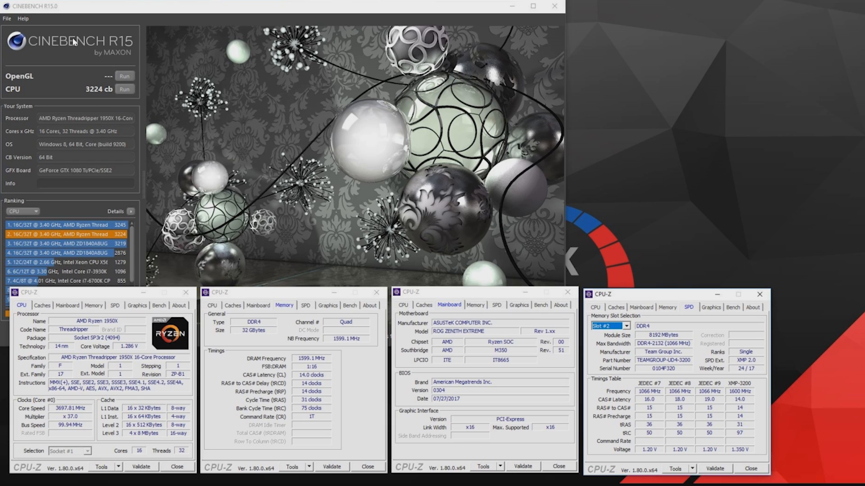
mouse_move(91, 100)
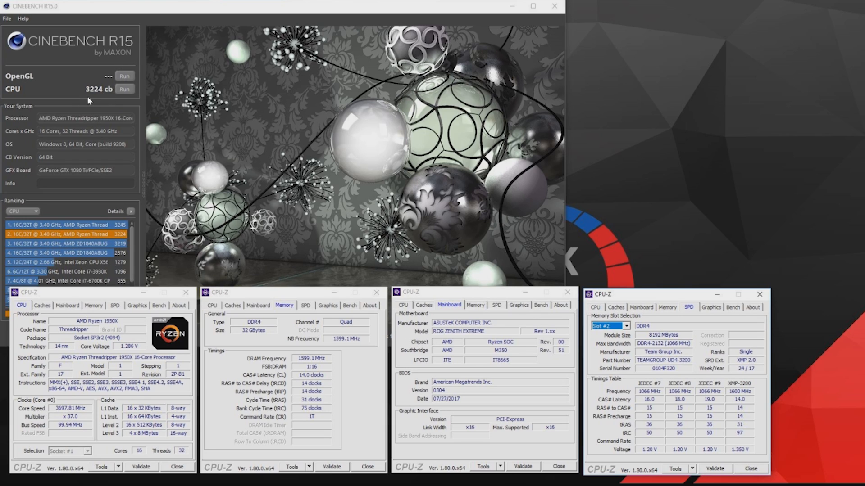
mouse_move(283, 431)
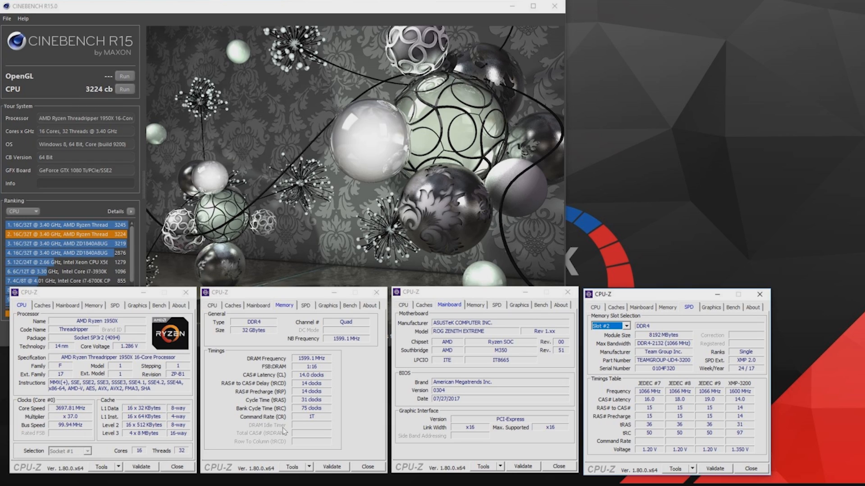